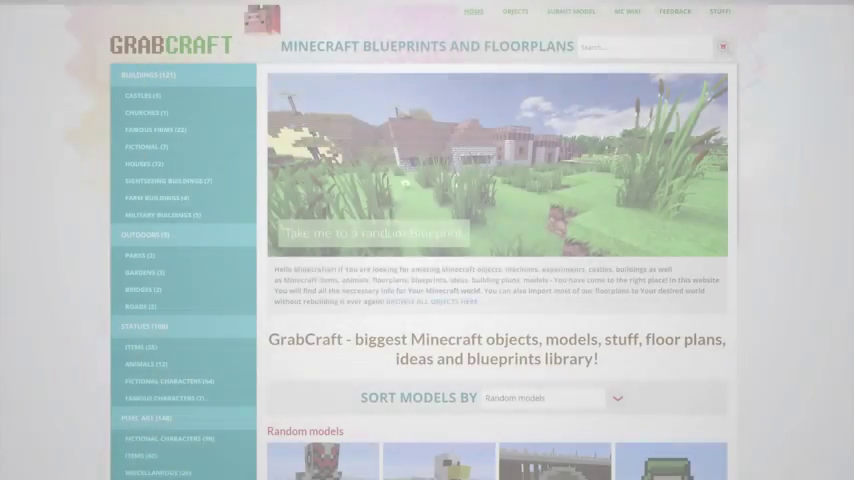
Step: Move the Level slider from 6 to 9 to show that layer's walls and windows
scroll(down, 3)
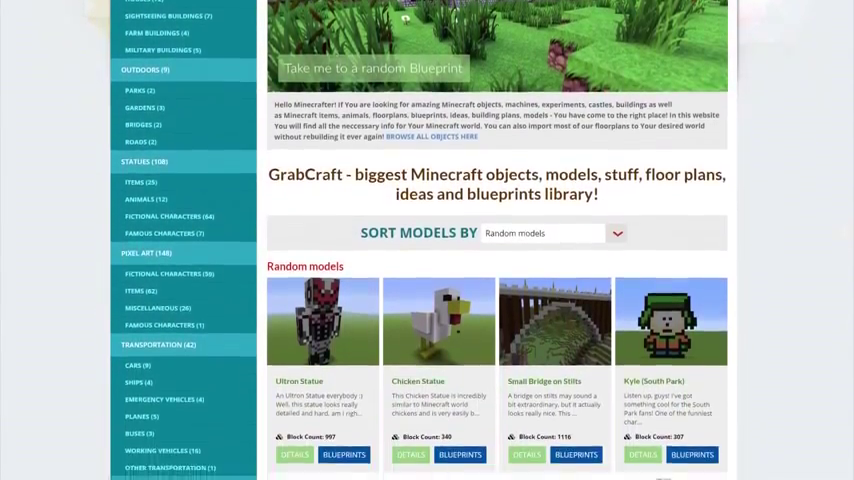
scroll(down, 3)
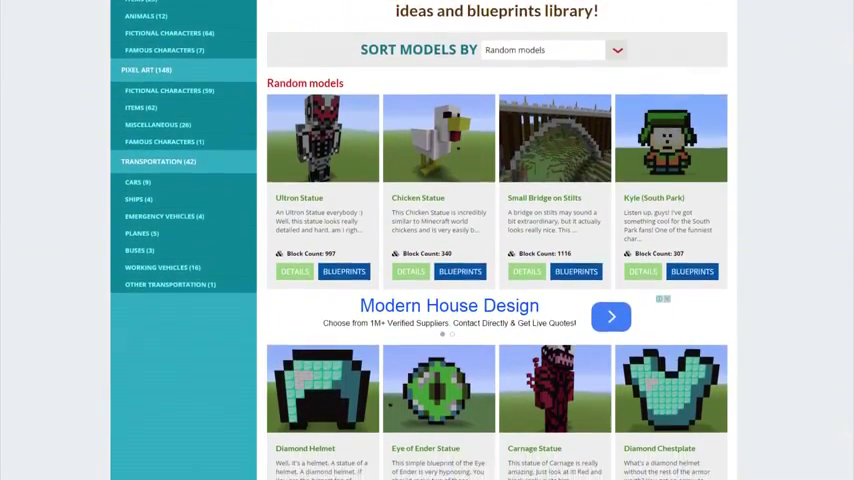
scroll(down, 3)
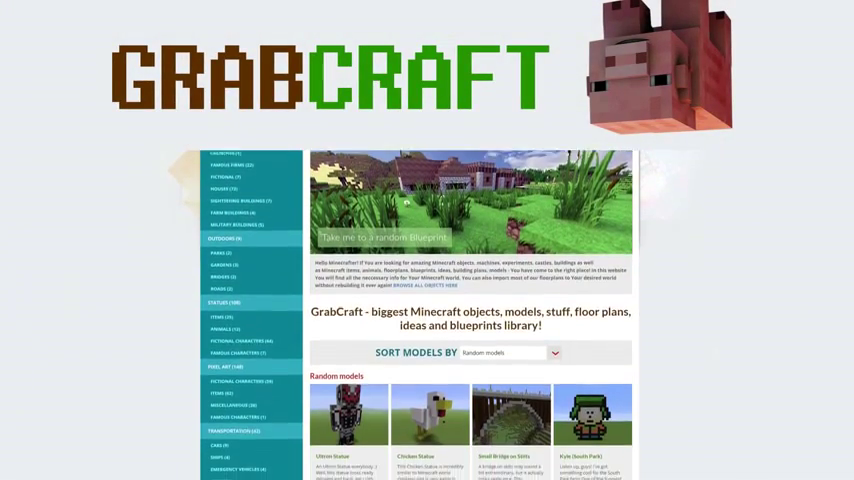
scroll(down, 3)
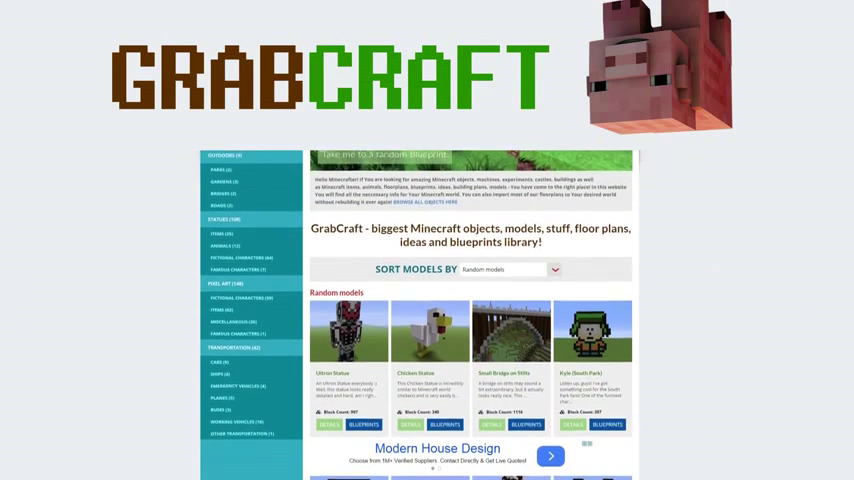
scroll(down, 3)
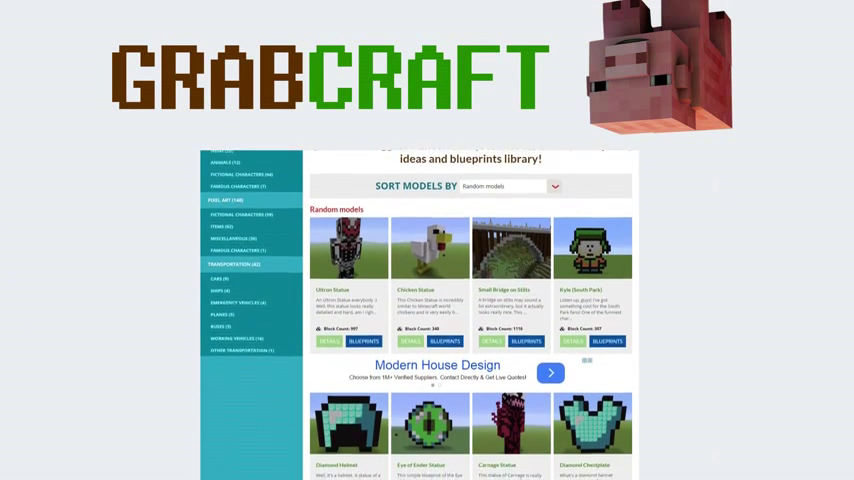
scroll(down, 3)
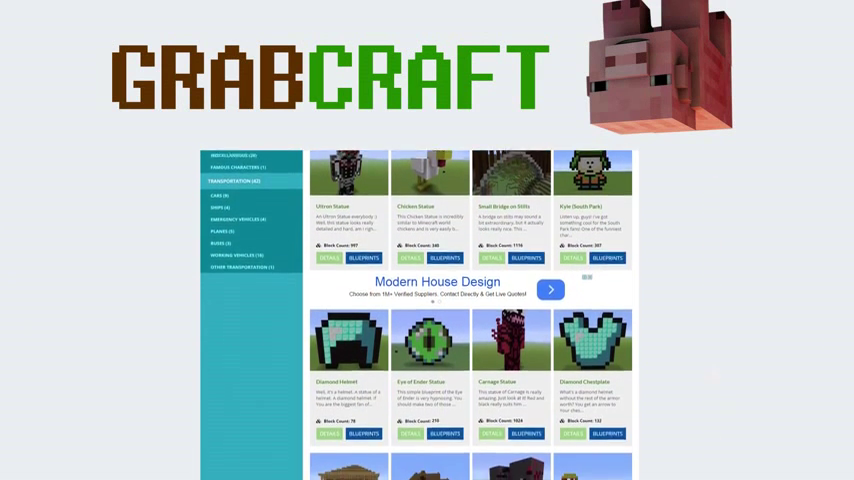
scroll(down, 3)
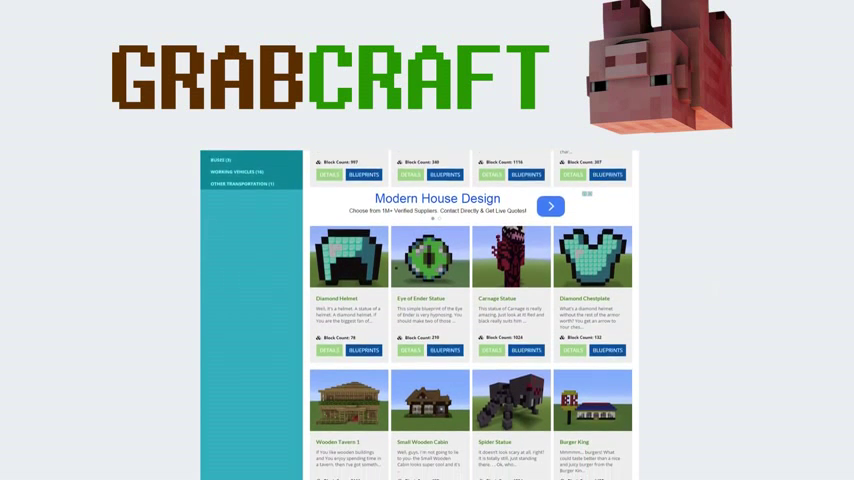
scroll(down, 3)
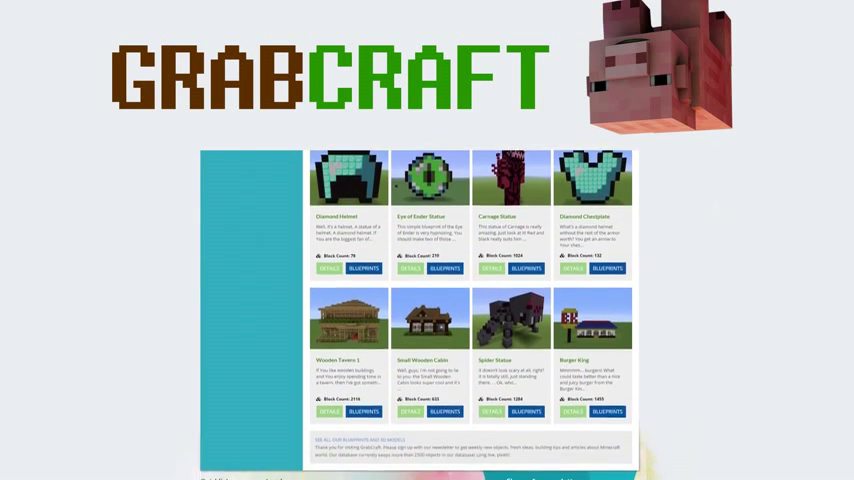
scroll(down, 3)
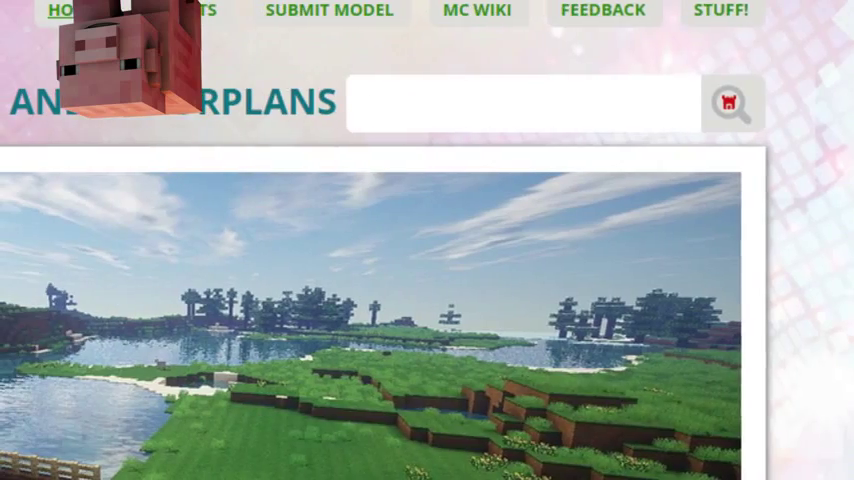
text(minio)
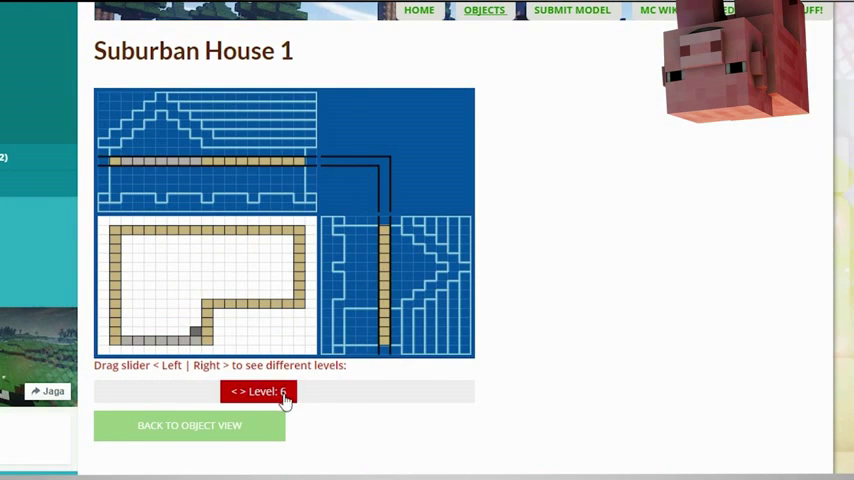
drag(285, 391, 371, 391)
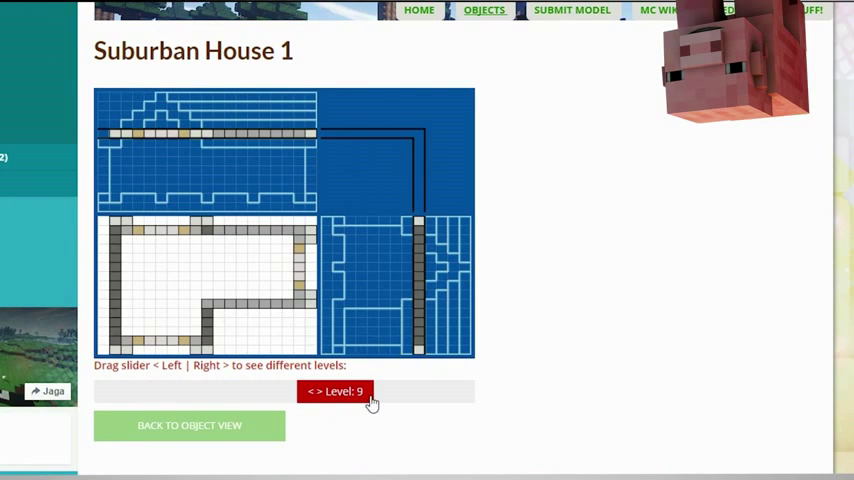